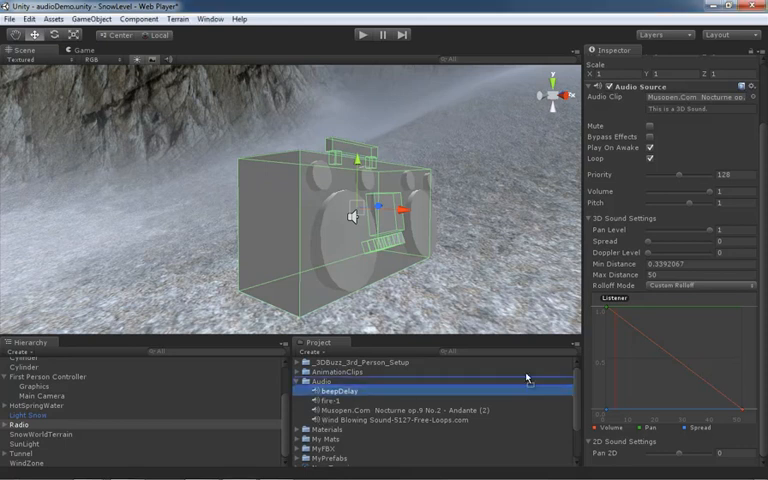
- Assign the beepDelay clip to the Radio's Audio Source, replacing Nocturne
click(340, 389)
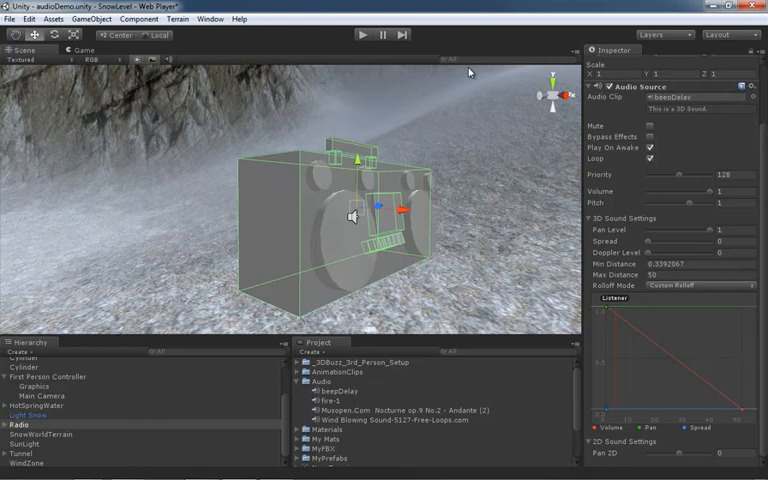
mouse_move(461, 119)
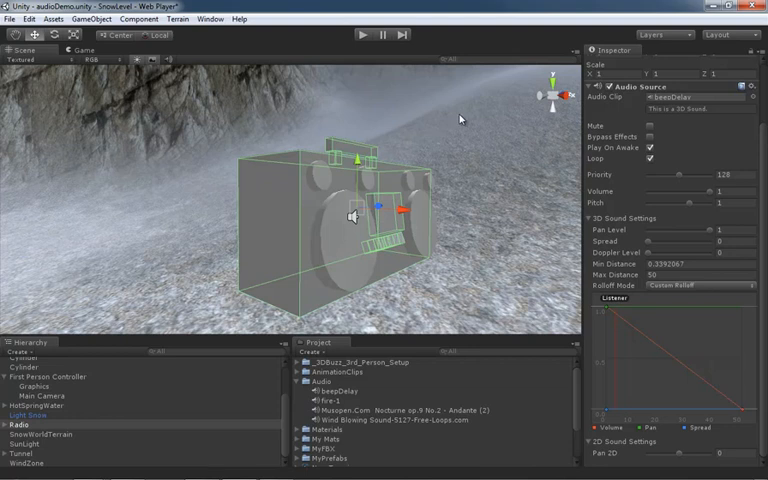
- Run the scene briefly to hear the beepDelay sound, then stop it
click(363, 33)
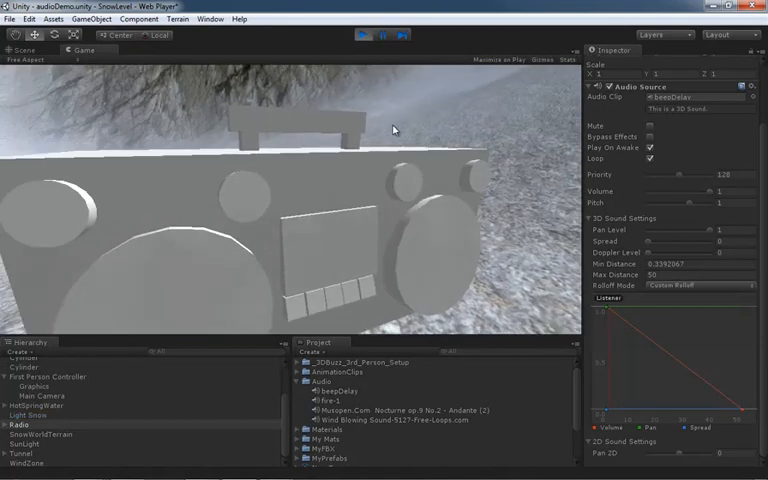
click(367, 35)
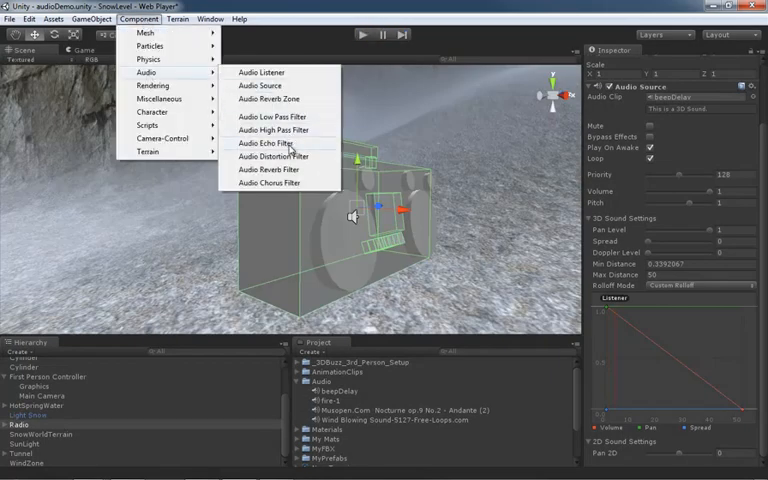
- Add an Audio Echo Filter to the Radio, with delay 500 and decay 0.5
click(267, 143)
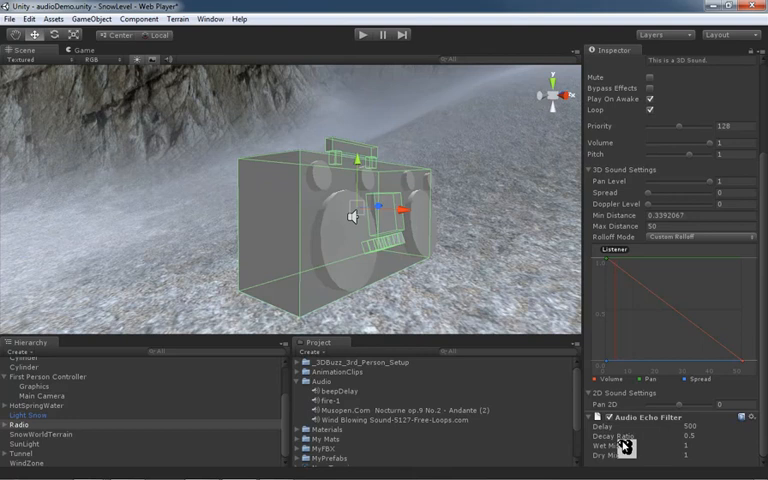
mouse_move(540, 172)
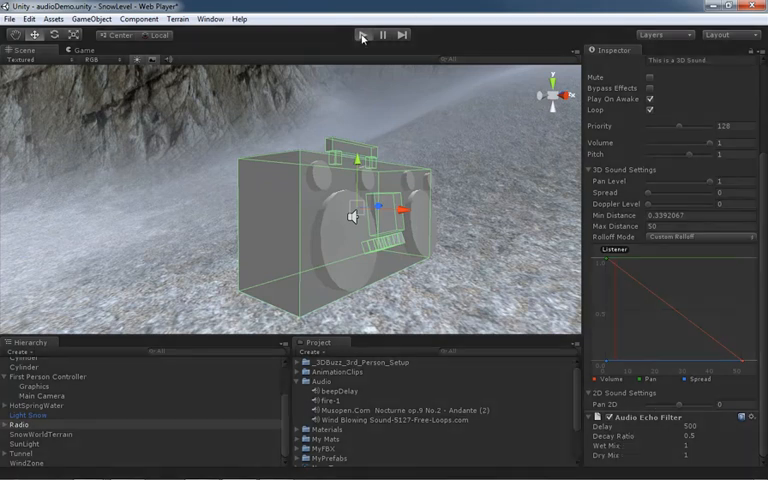
- Run the scene and lower the radio's volume to about 0.32
click(363, 34)
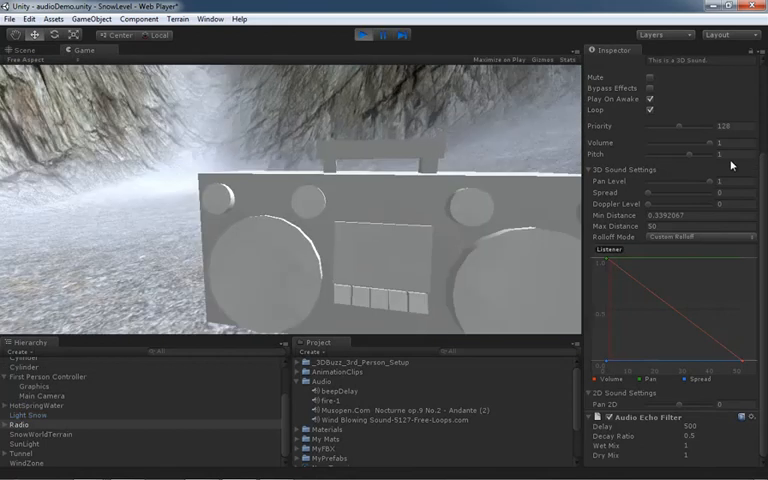
drag(710, 146, 705, 146)
text(100)
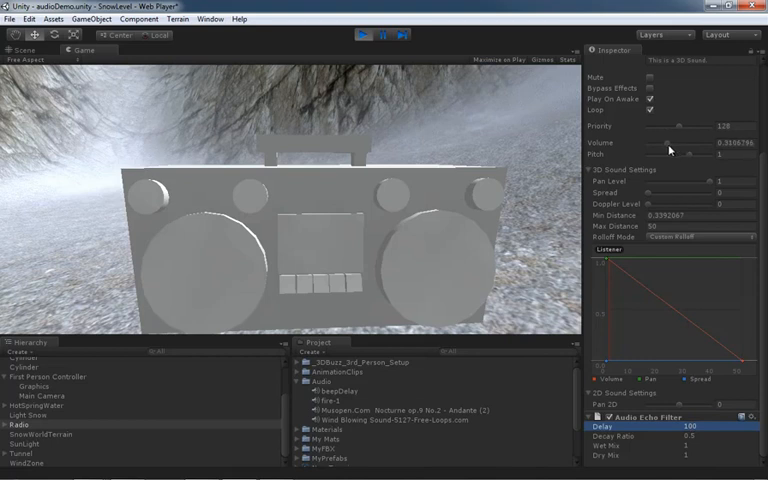
- Raise the radio's volume to about 0.46
drag(670, 146, 685, 146)
text(120)
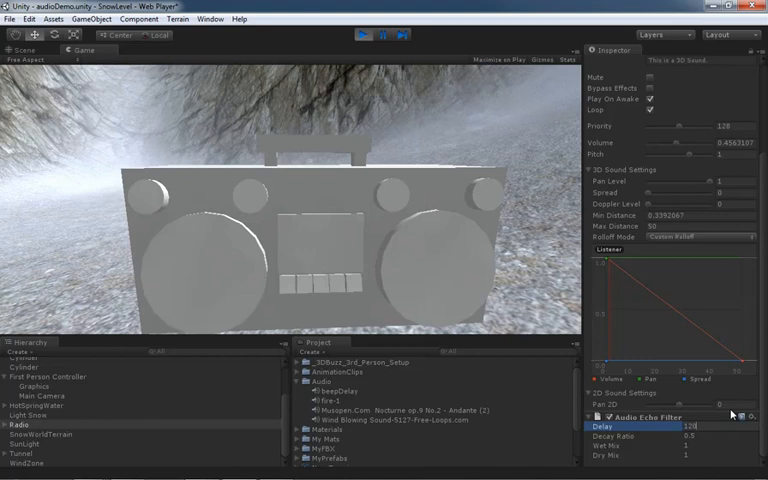
mouse_move(457, 236)
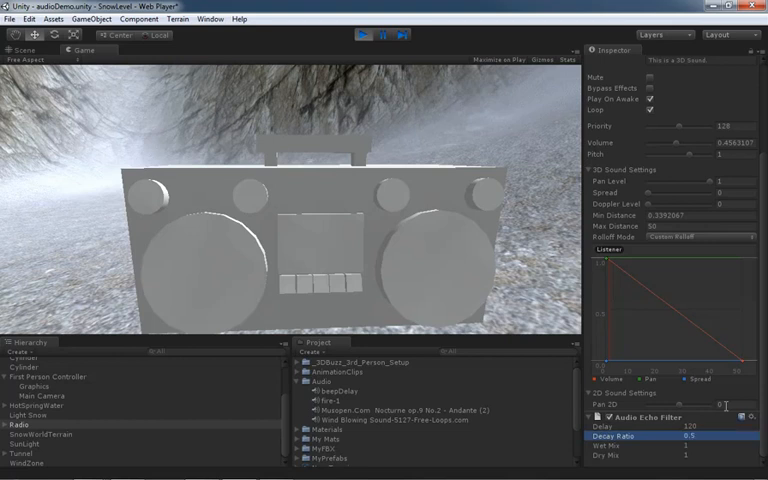
mouse_move(678, 148)
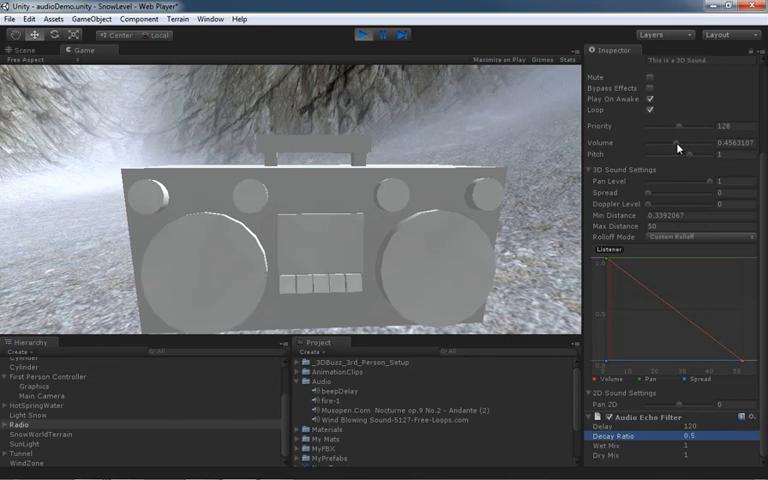
- Drop the radio's volume nearly to zero, then bring it back to about 0.50
drag(680, 145, 655, 145)
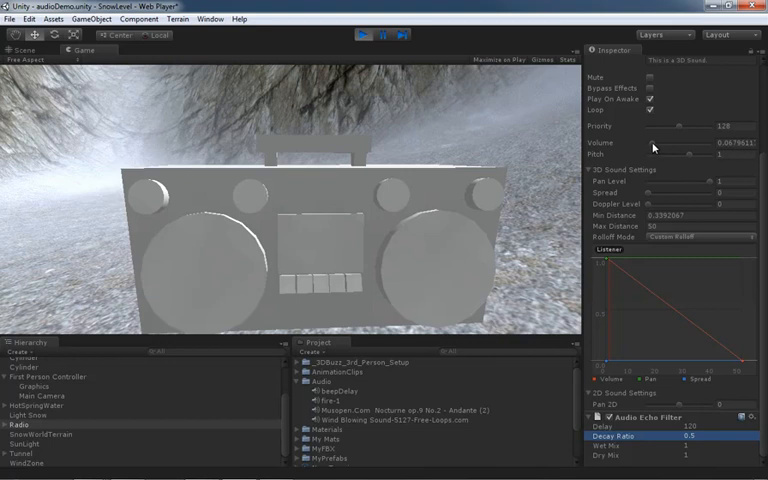
drag(655, 147, 700, 147)
text(.09)
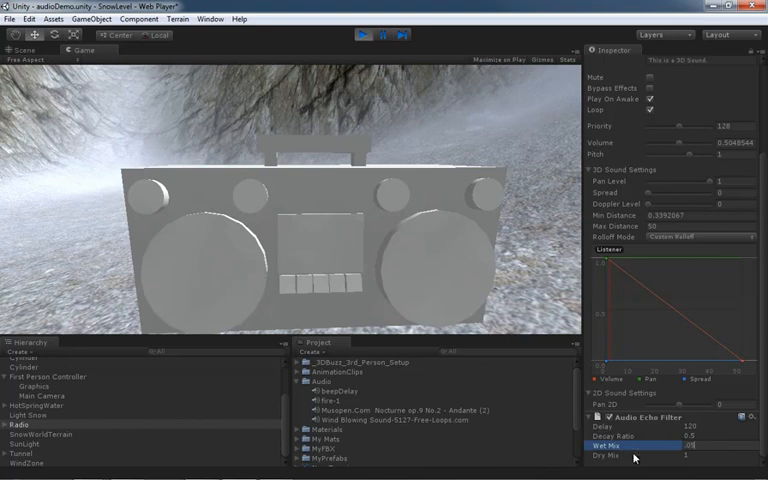
- Confirm the echo's 0.05 wet mix and select the Dry Mix field
click(630, 453)
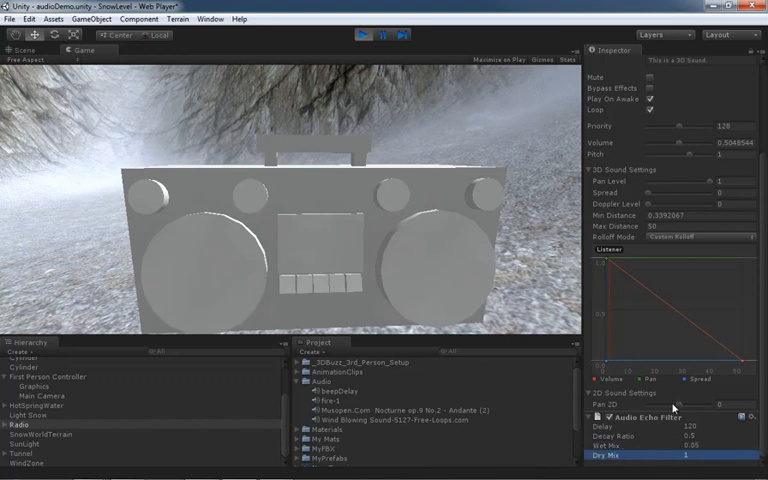
mouse_move(628, 458)
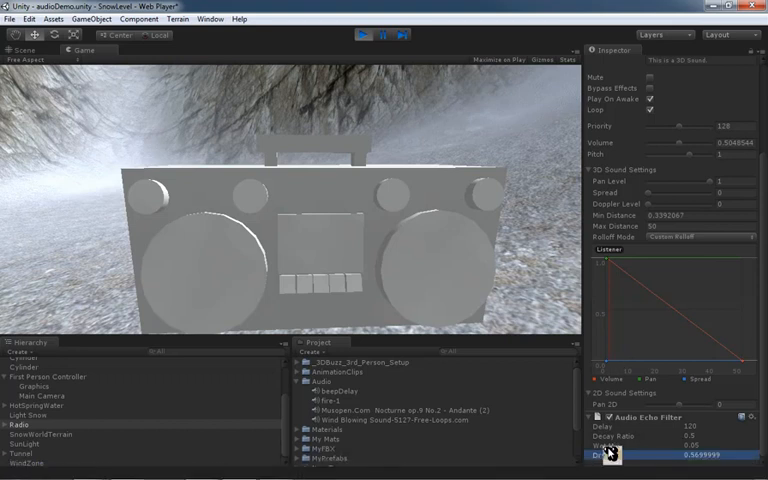
mouse_move(618, 345)
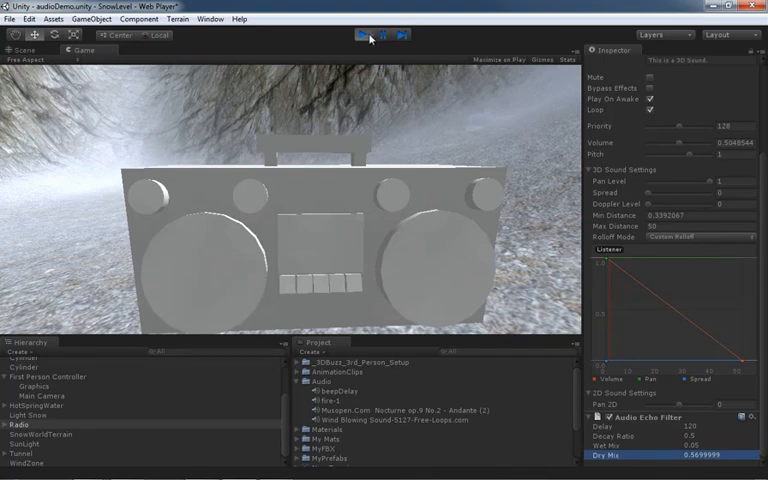
- Exit Play mode, reverting volume and echo settings to their originals
click(361, 34)
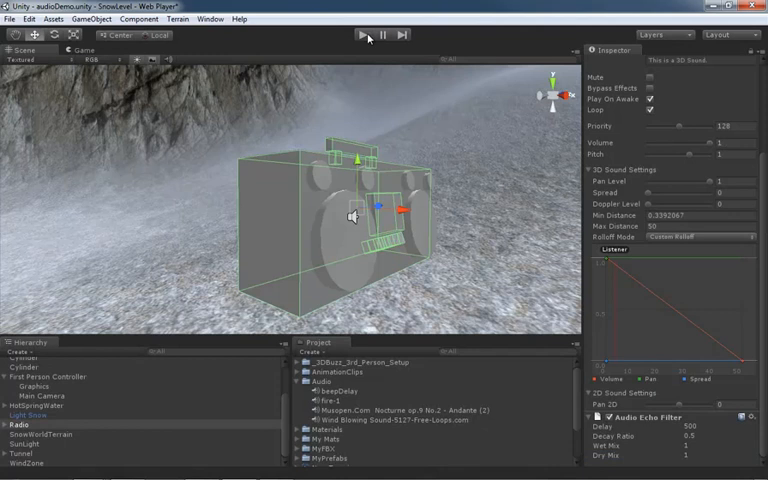
mouse_move(369, 38)
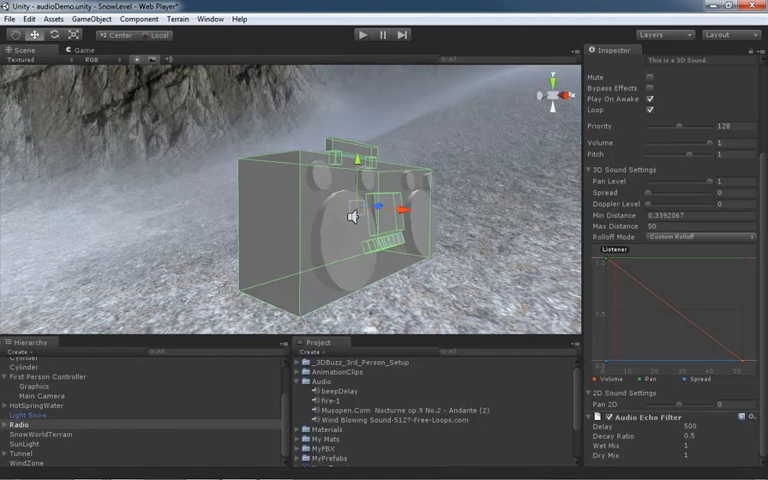